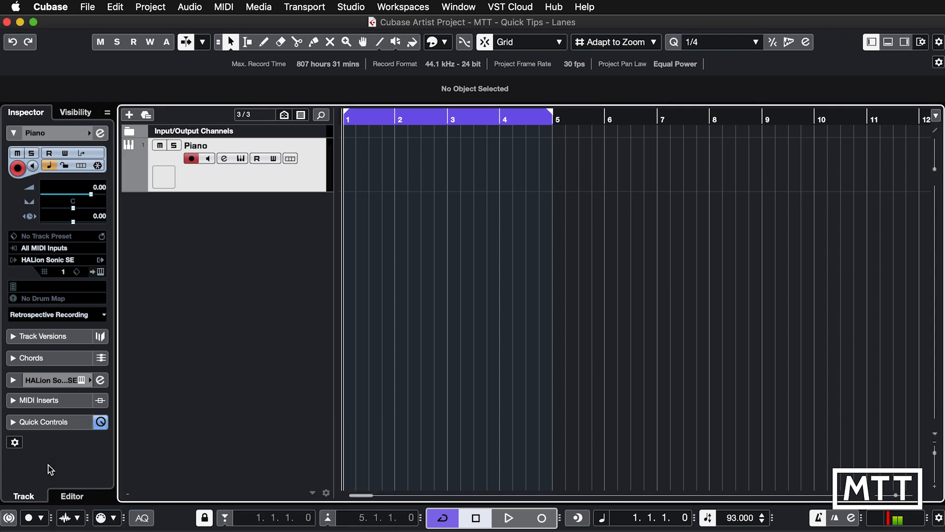
mouse_move(433, 249)
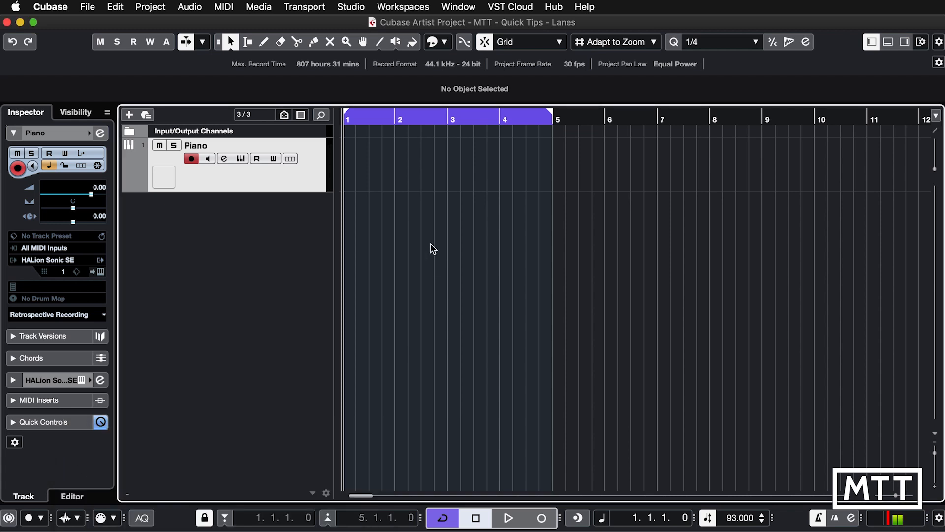
mouse_move(428, 222)
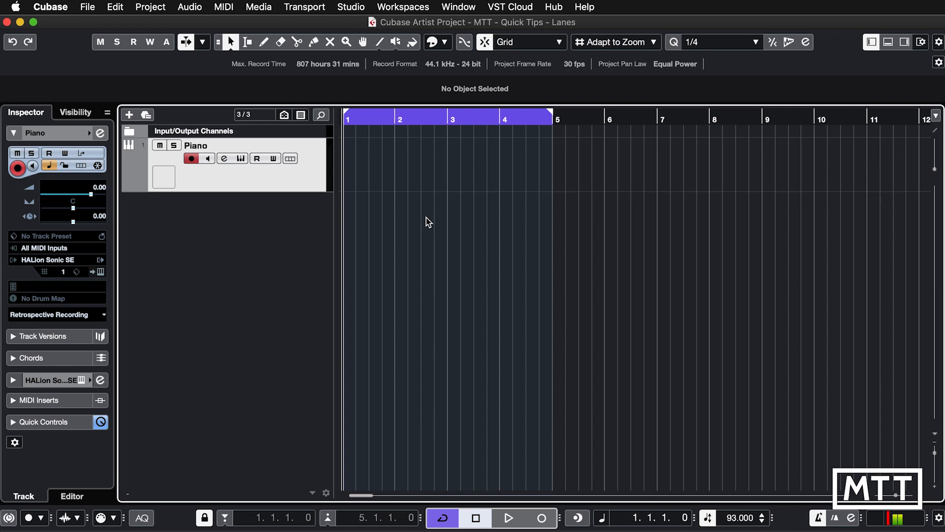
mouse_move(539, 401)
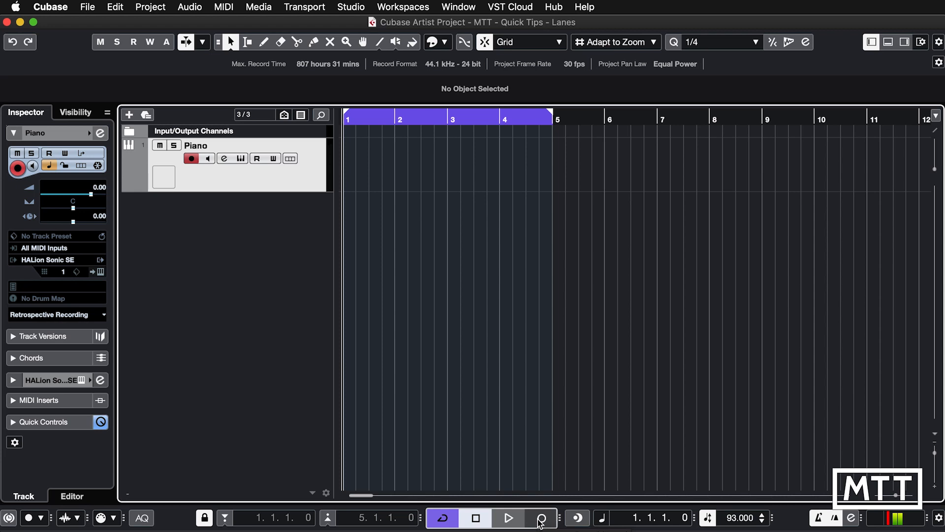
Cycle-record four piano takes on the Piano track across bars 1–5
left_click(540, 518)
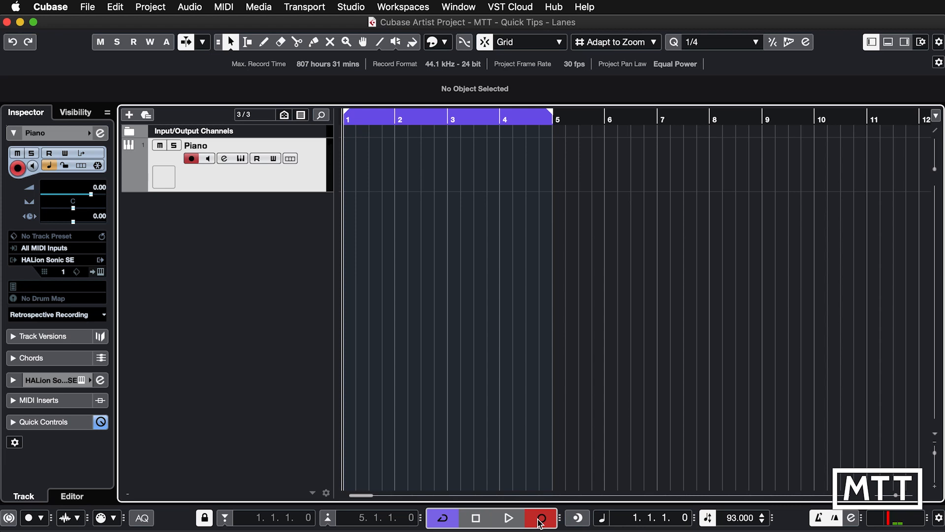
left_click(508, 518)
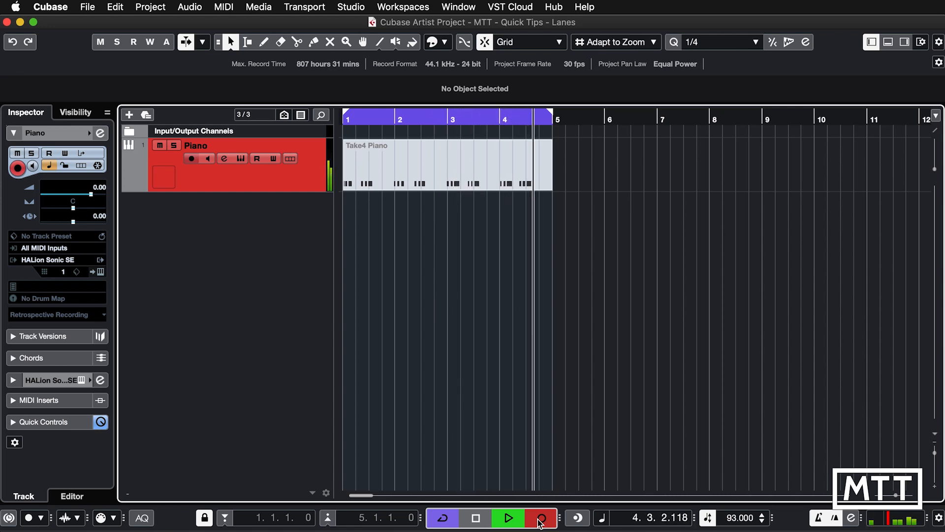
Stop recording, play back Take4, and show Takes 1–4 in separate lanes
left_click(446, 164)
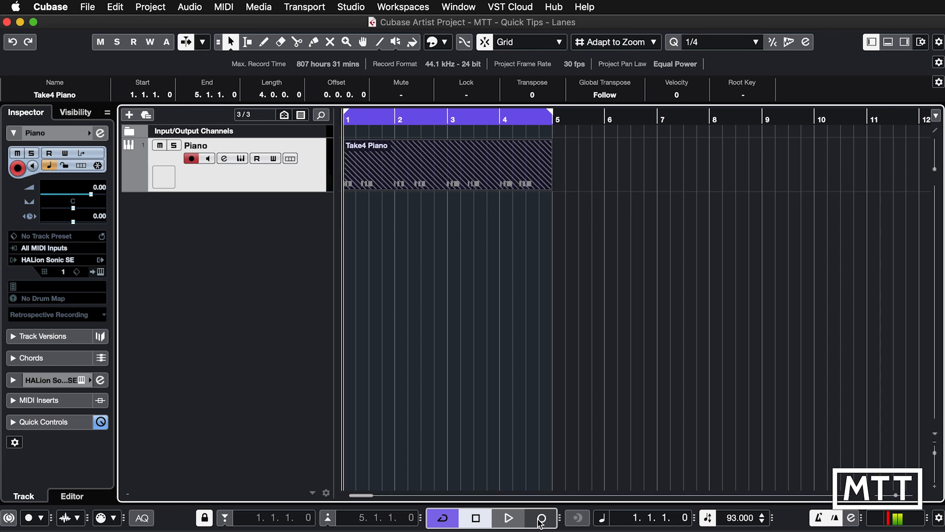
left_click(508, 518)
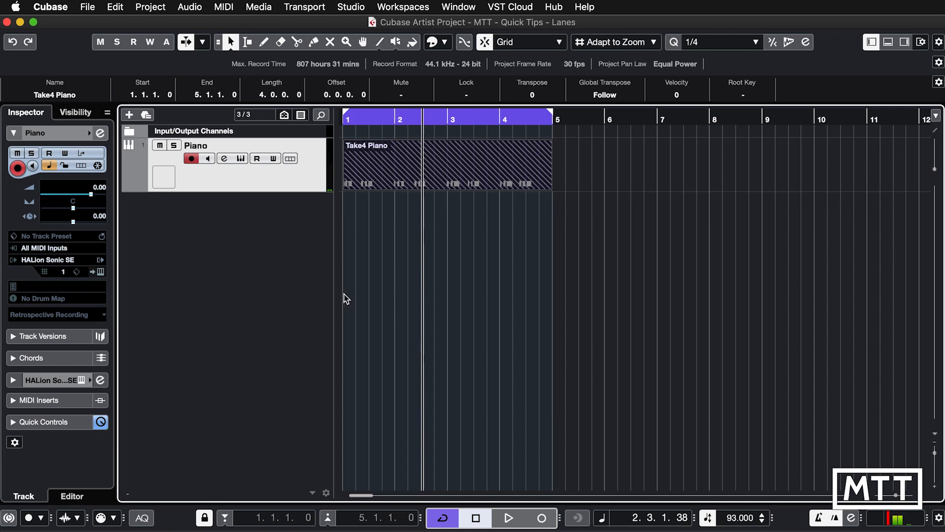
left_click(290, 158)
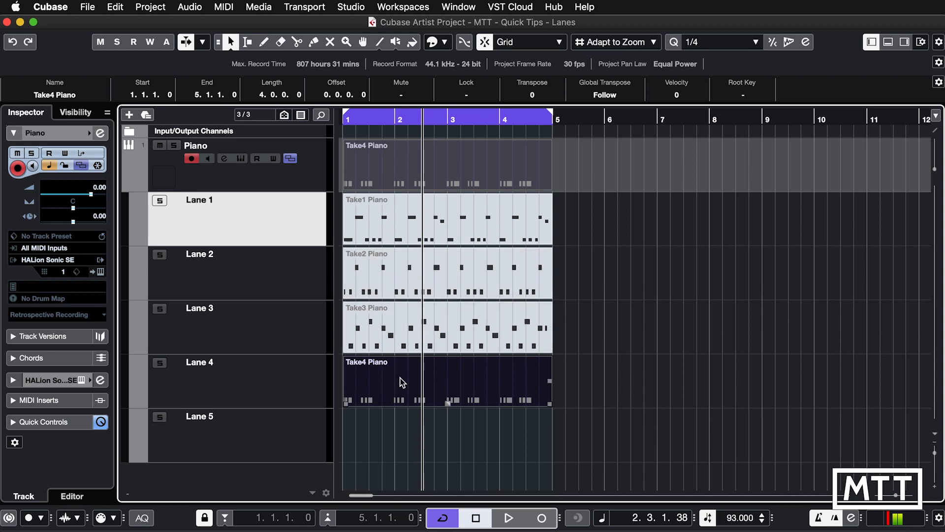
mouse_move(608, 369)
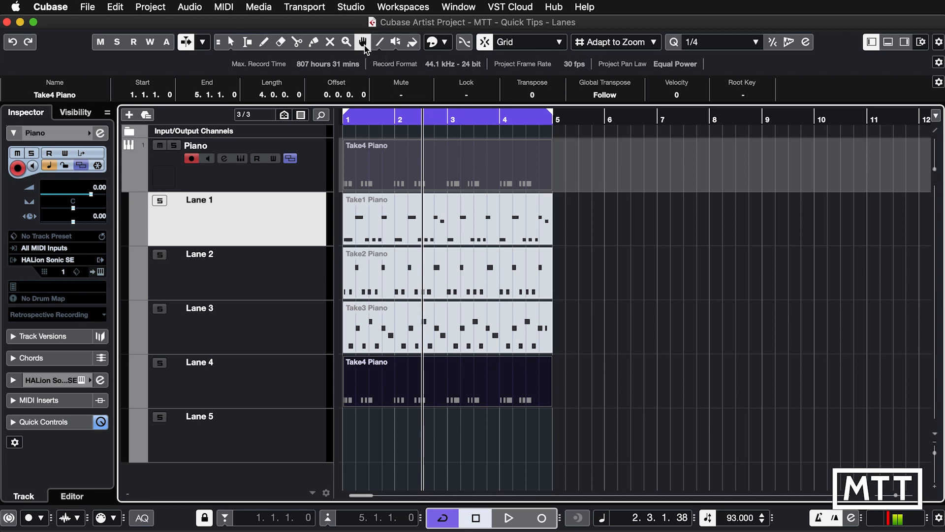
Select the Comp tool for working on the Take1–Take4 lanes
left_click(445, 274)
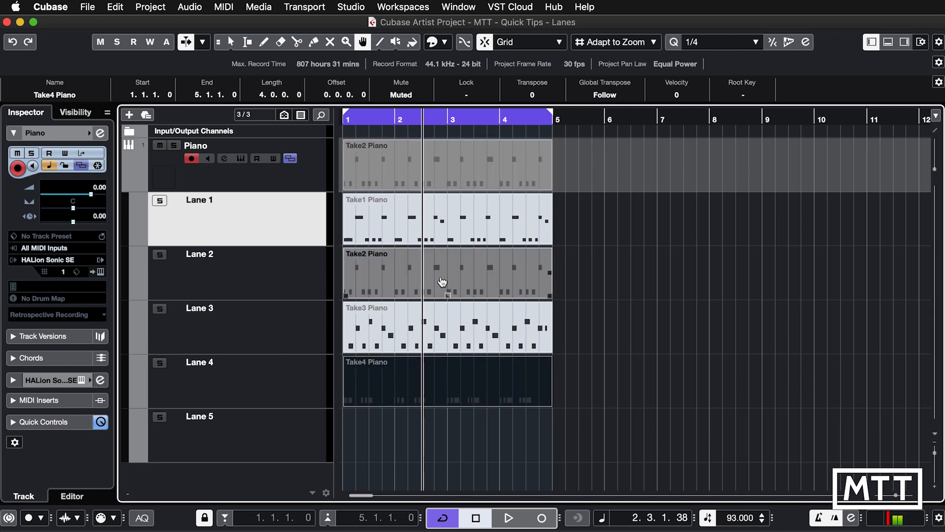
Audition each take, starting with Take2, ending with Take4 active again
left_click(508, 518)
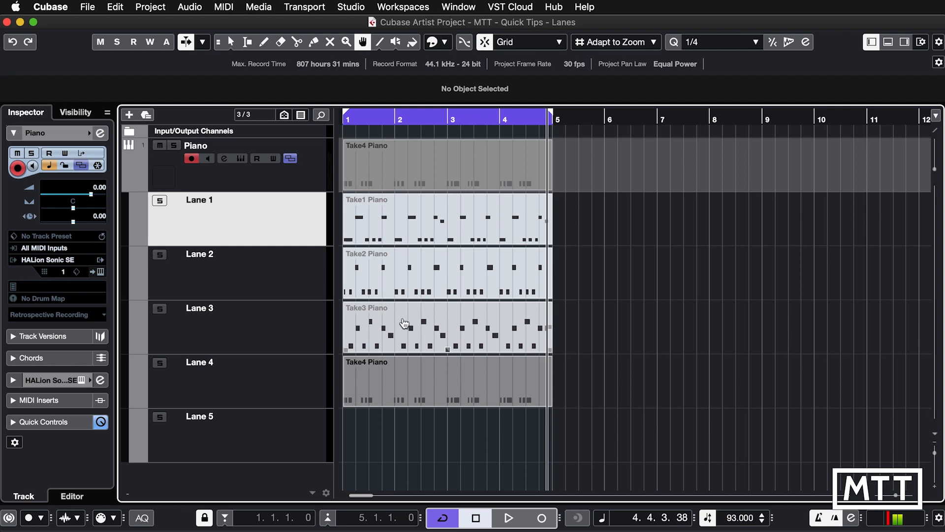
mouse_move(414, 324)
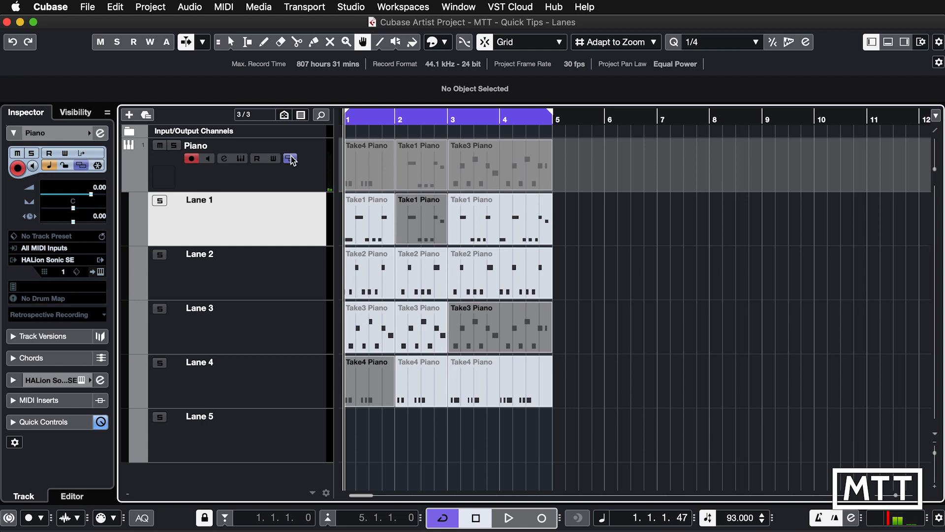
Hide the take lanes, keeping the Take4/Take1/Take3 bar-by-bar comp
left_click(290, 158)
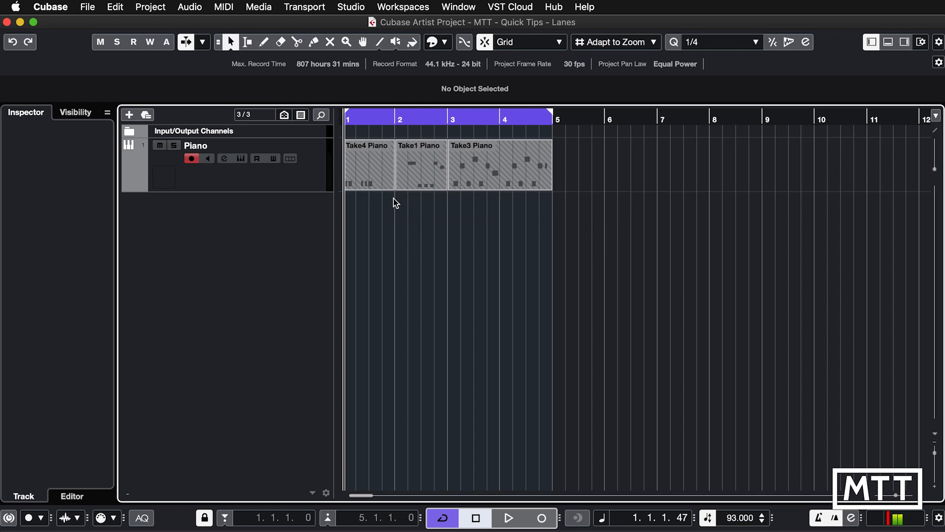
mouse_move(366, 208)
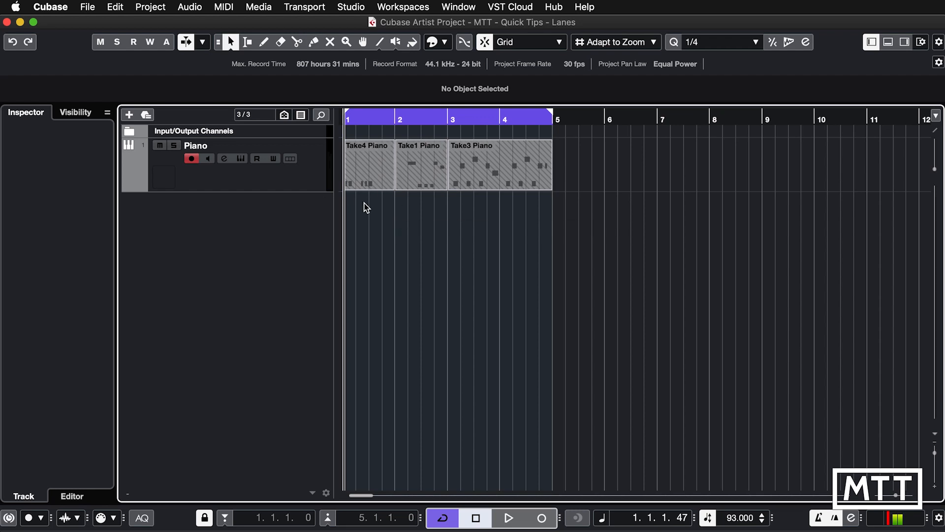
Select the Take3 and Take1 comp parts, glue them, and move the result to bar 5
left_click(500, 164)
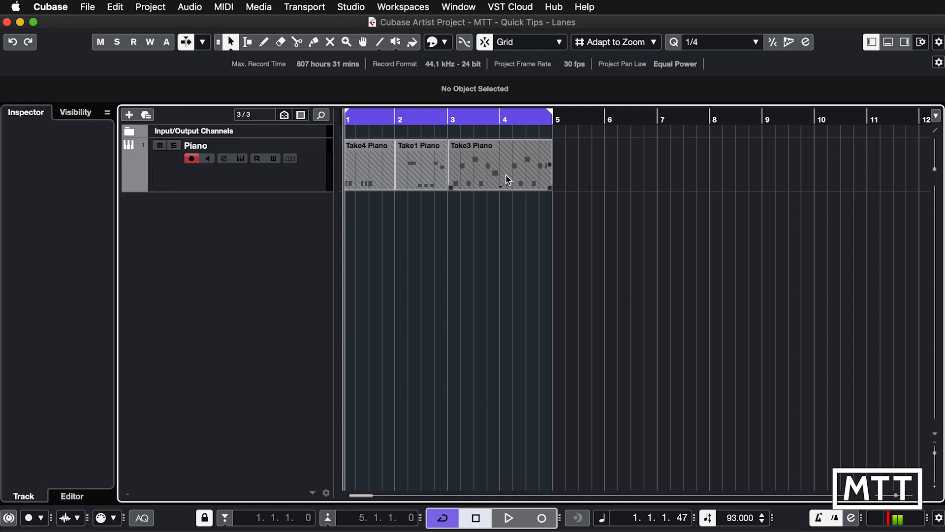
left_click(499, 164)
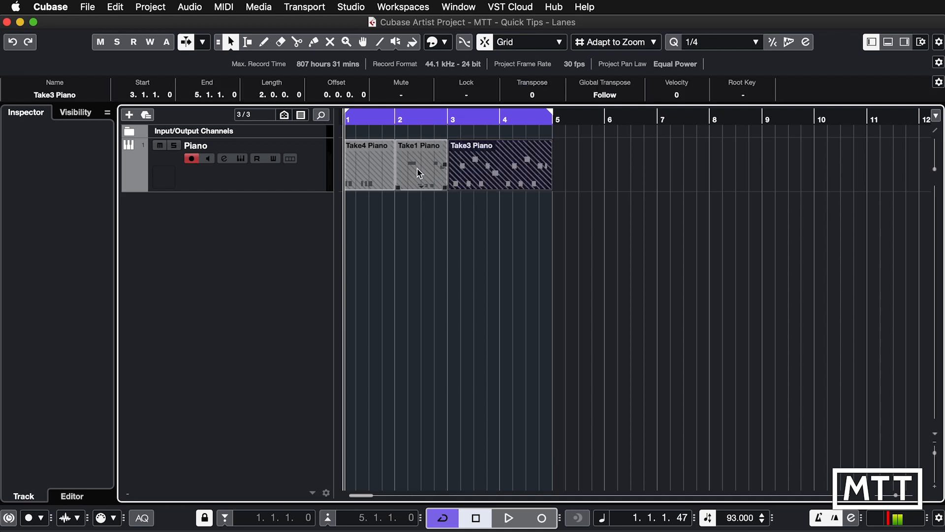
left_click(566, 207)
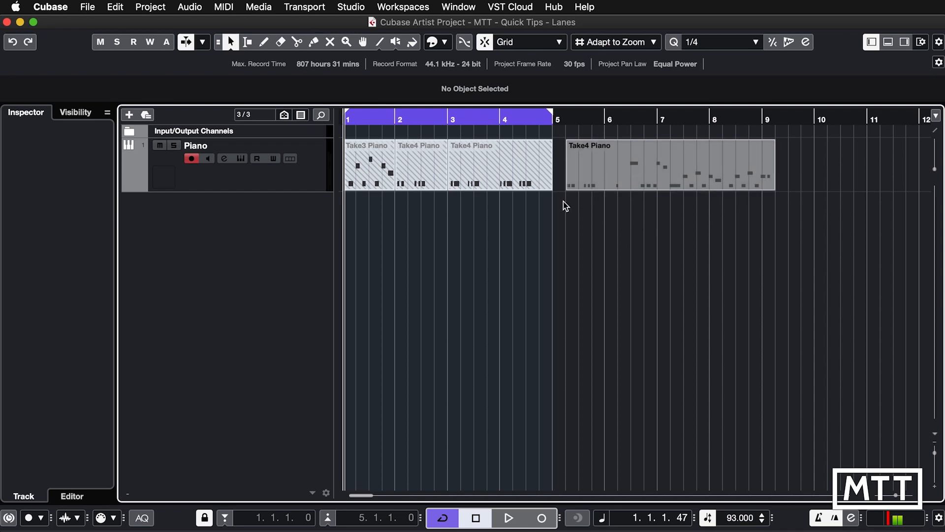
left_click(669, 165)
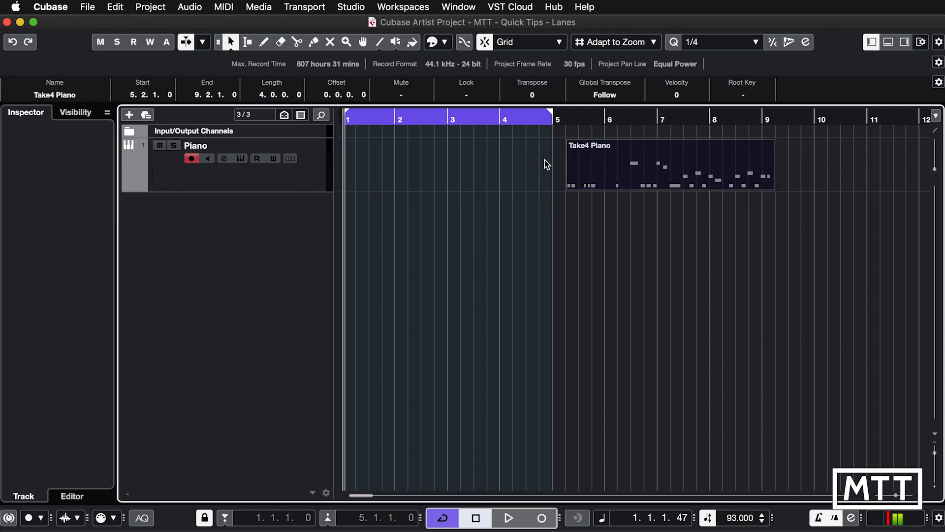